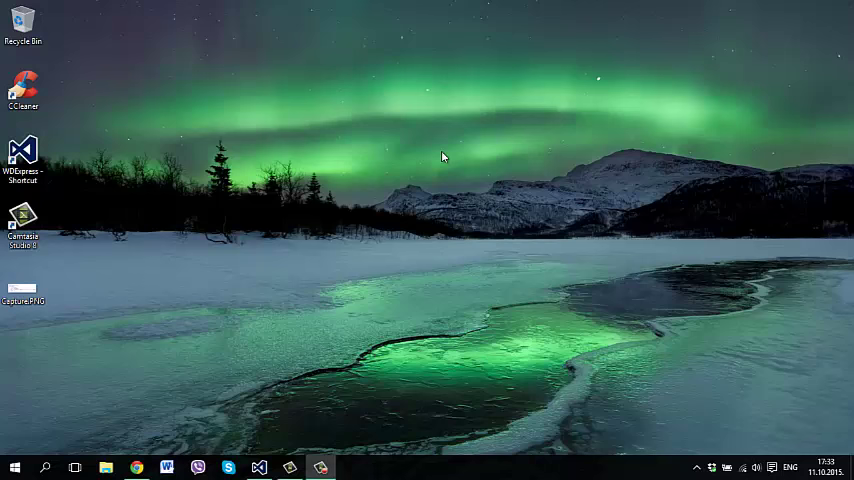
pyautogui.moveTo(388, 290)
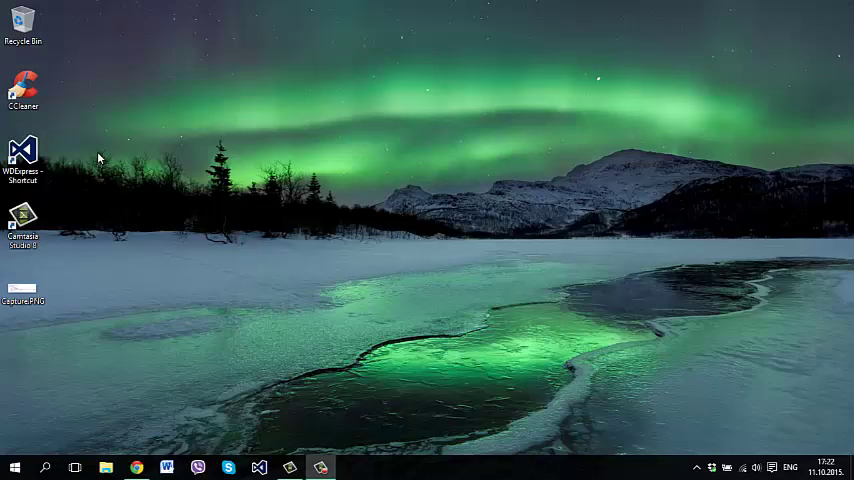
# Step: Launch Visual Studio Express from its desktop shortcut
pyautogui.click(24, 156)
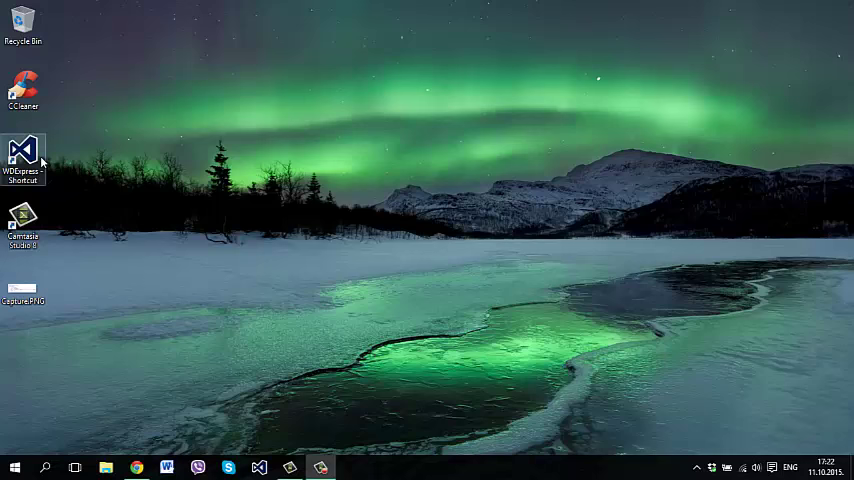
pyautogui.doubleClick(24, 156)
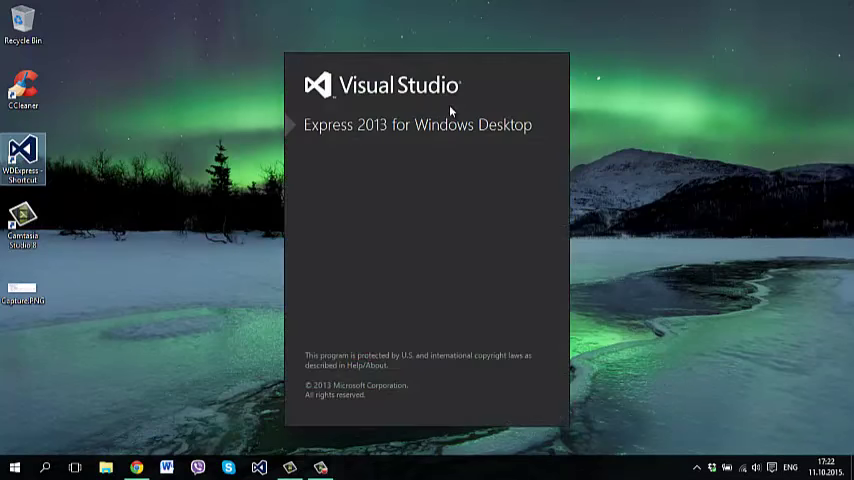
# Step: Create a new Win32 Console Application project named GasExpenditure
pyautogui.click(12, 24)
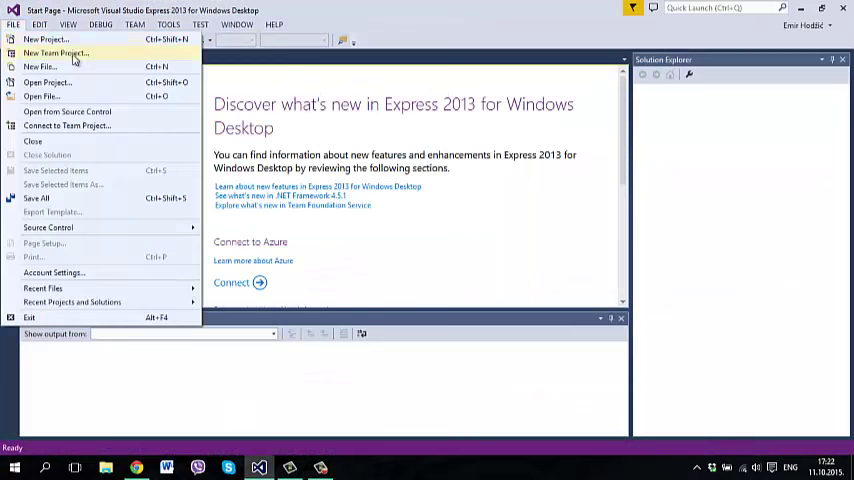
pyautogui.click(48, 38)
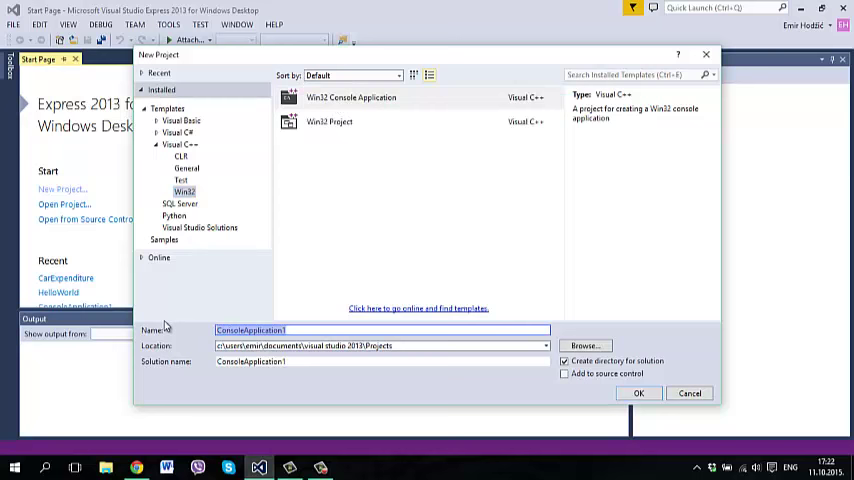
pyautogui.write('GasExpendi')
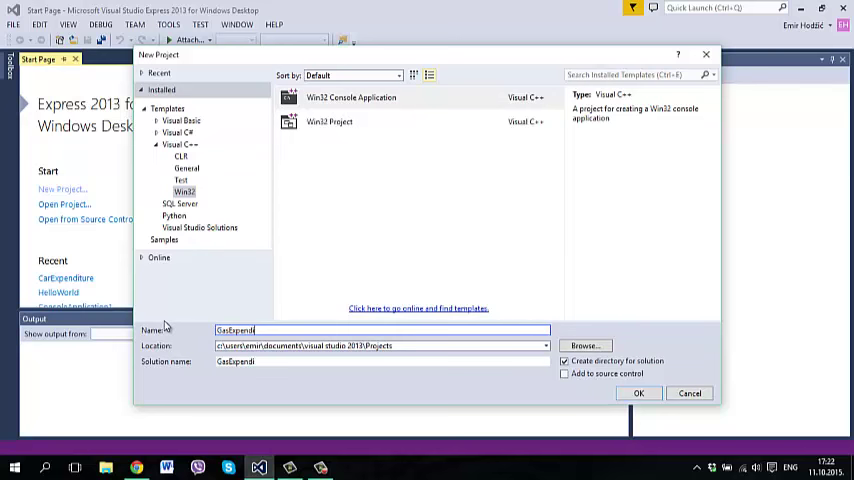
pyautogui.click(638, 392)
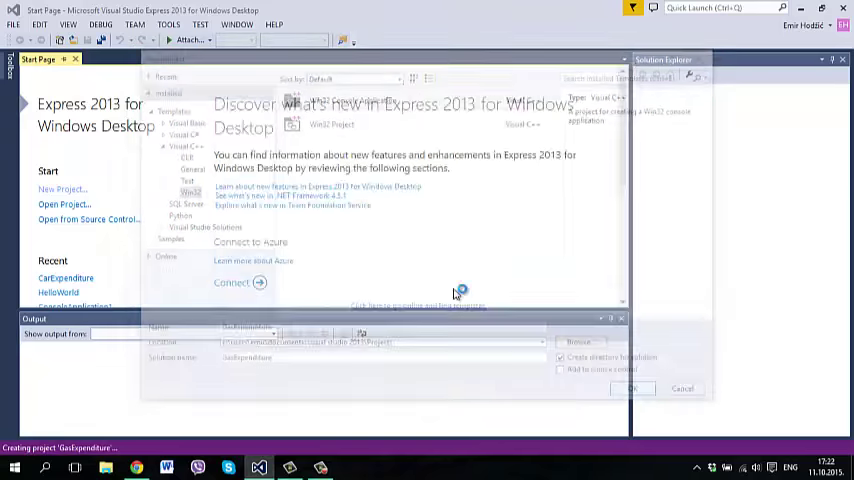
# Step: Finish the wizard and add a C++ source file GasExpenditure.cpp under Source Files
pyautogui.click(632, 388)
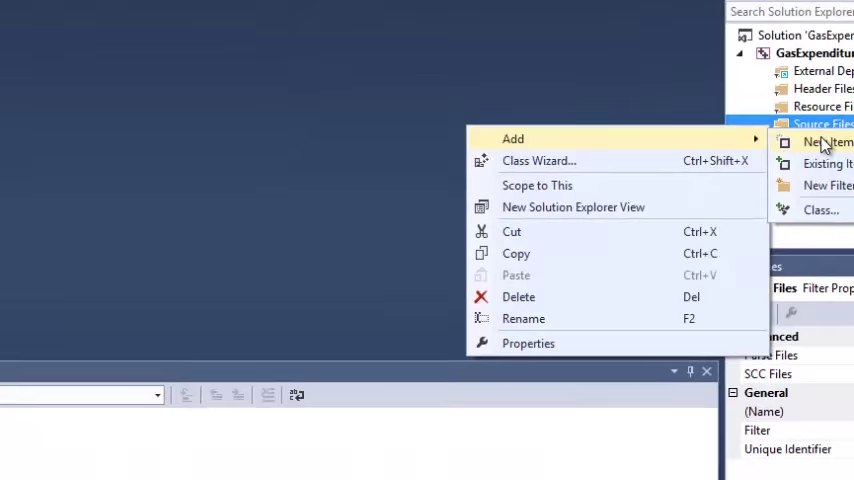
pyautogui.click(826, 142)
pyautogui.write('GasExpenditure.cpp')
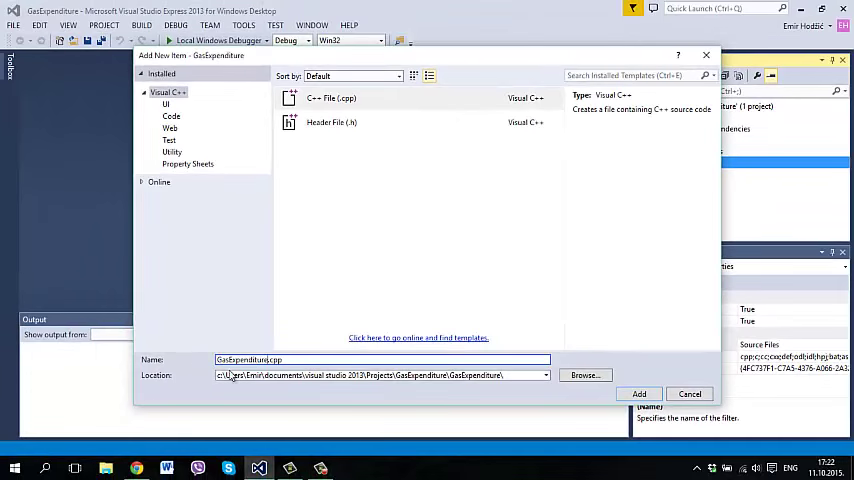
pyautogui.click(640, 392)
pyautogui.write('#include <')
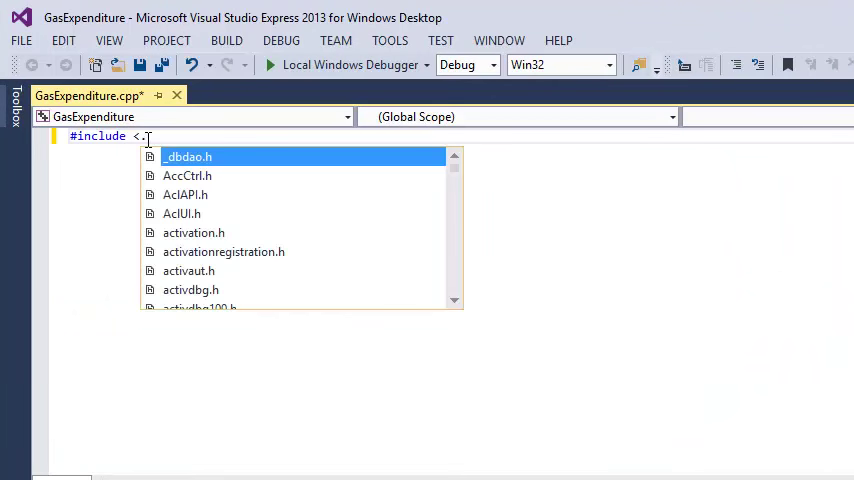
# Step: Write #include <iostream> and using namespace std; at the top of GasExpenditure.cpp
pyautogui.write('ios')
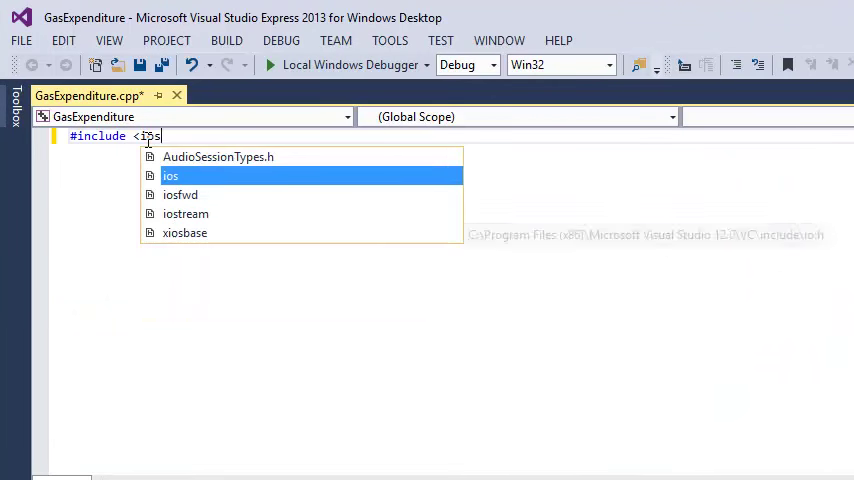
pyautogui.press('Down')
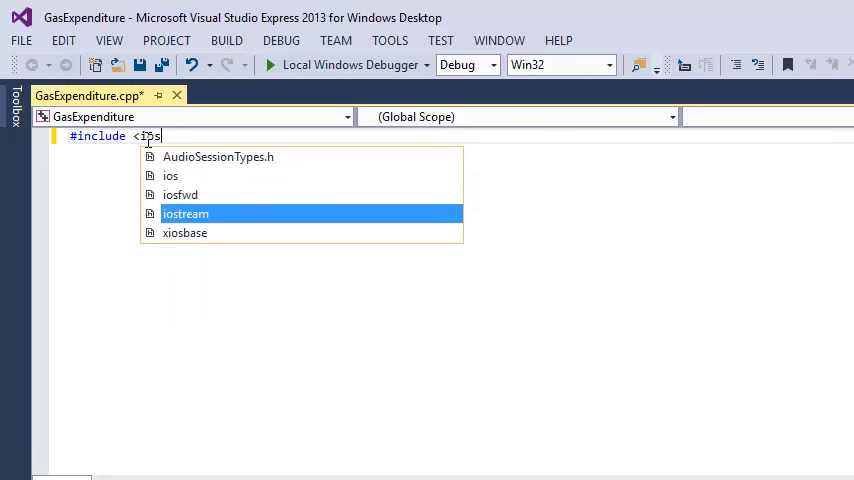
pyautogui.press('Tab')
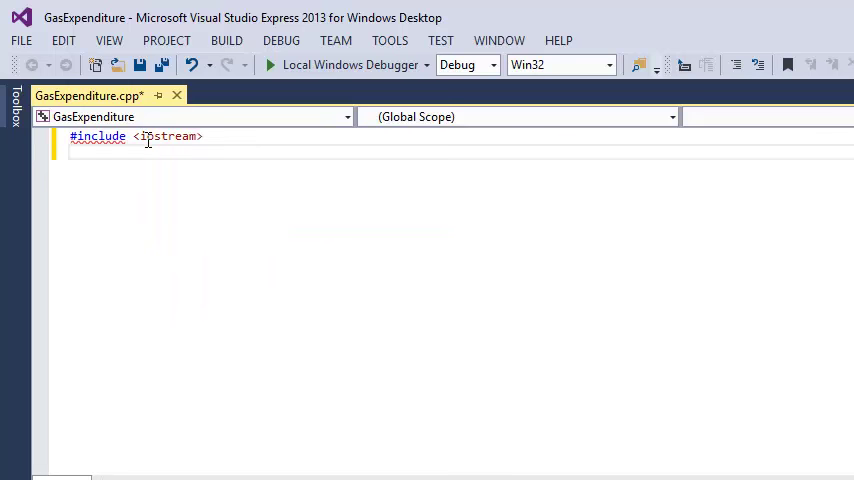
pyautogui.write('unsi')
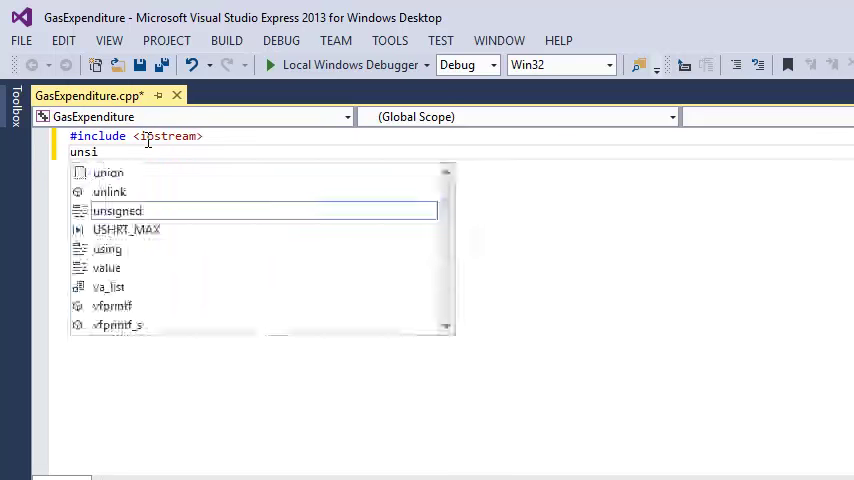
pyautogui.write('ng namespace std;')
pyautogui.write('int')
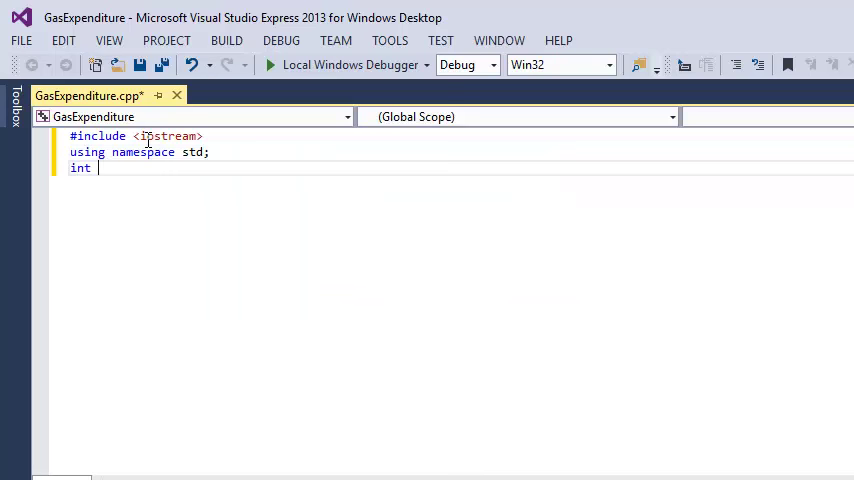
# Step: Write main() declaring int distance and reading it with cin >> distance
pyautogui.write('main(){')
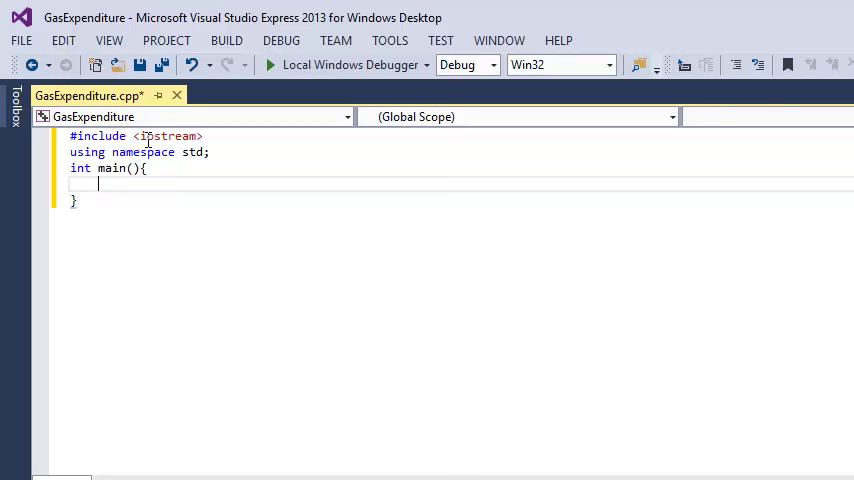
pyautogui.write('int')
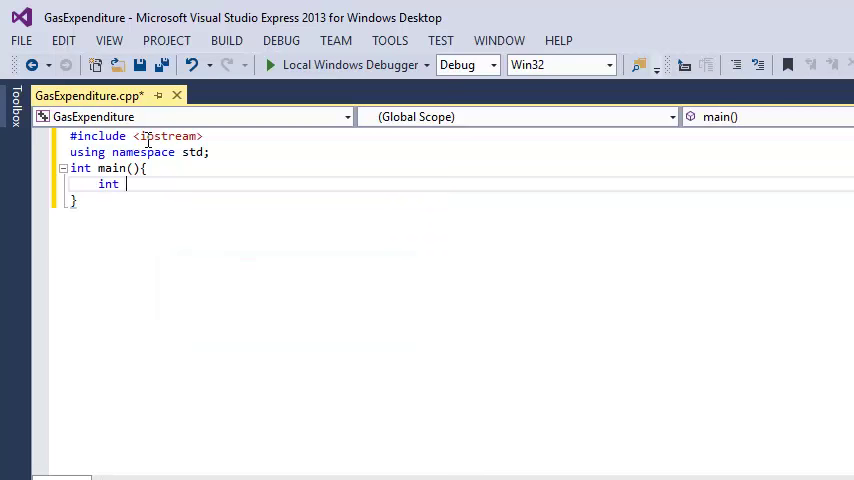
pyautogui.write('distance')
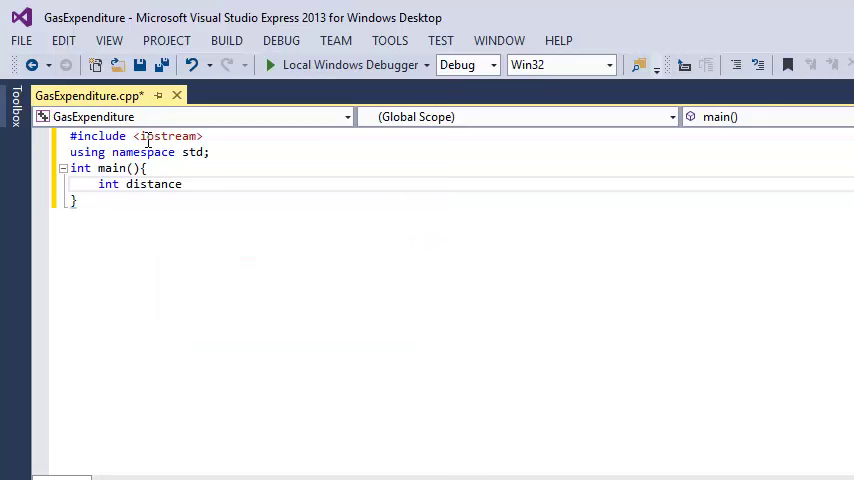
pyautogui.write(';')
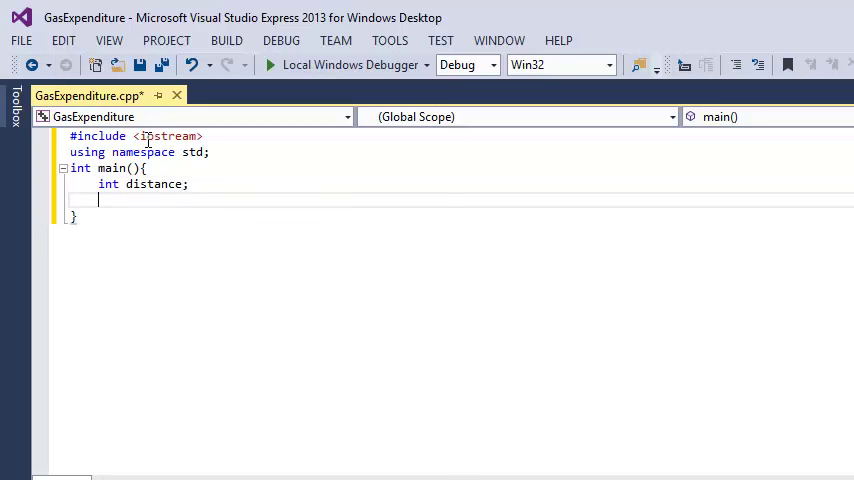
pyautogui.write('cin')
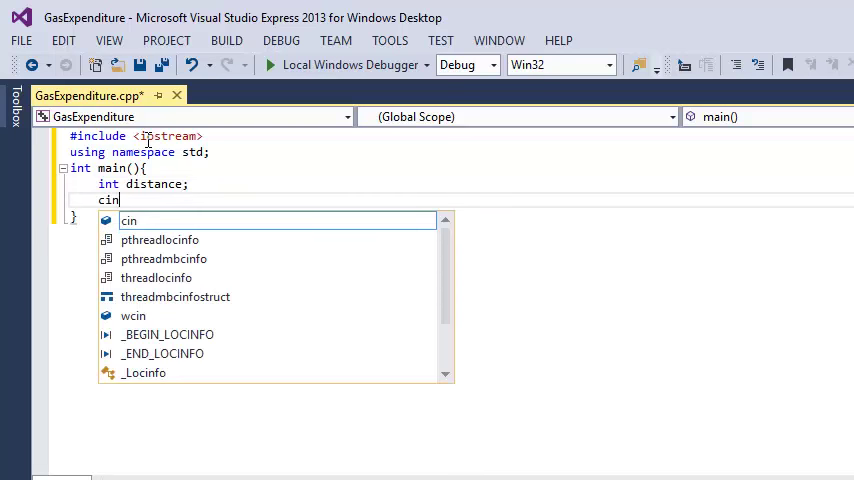
pyautogui.write('>>')
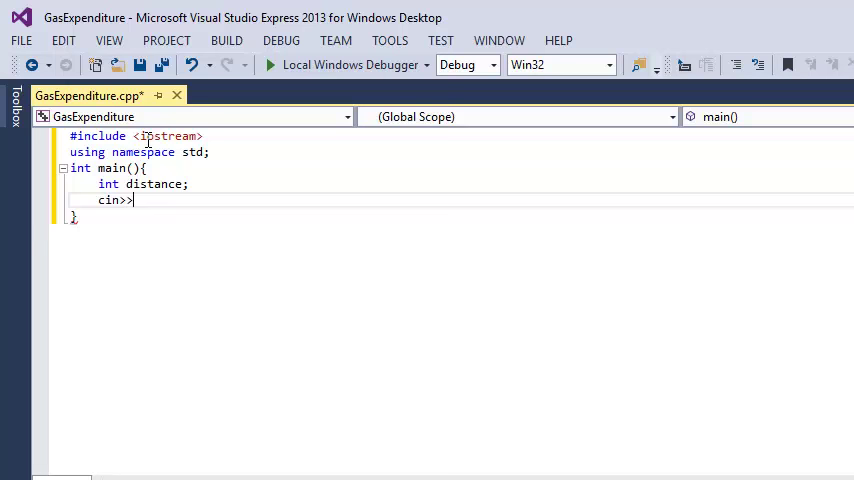
pyautogui.write('distance;')
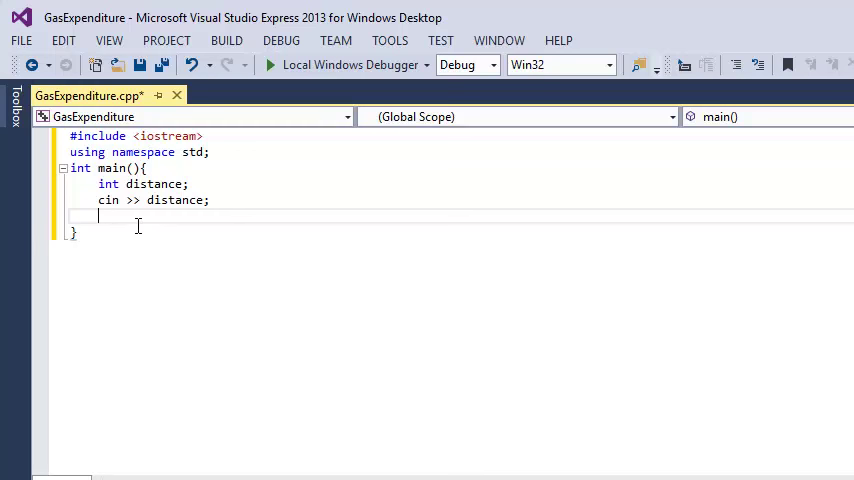
pyautogui.moveTo(132, 218)
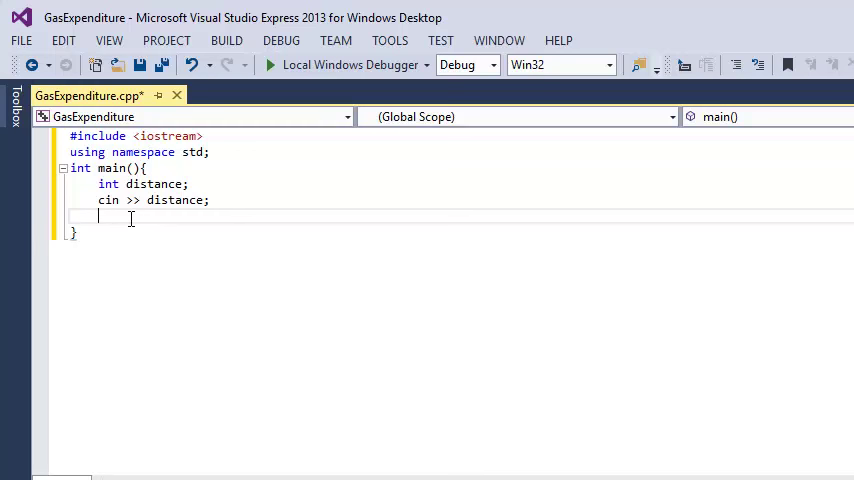
# Step: Print (distance / 100) * 5 * 1.8 followed by " KM" and endl, then return 0
pyautogui.write('cout<<')
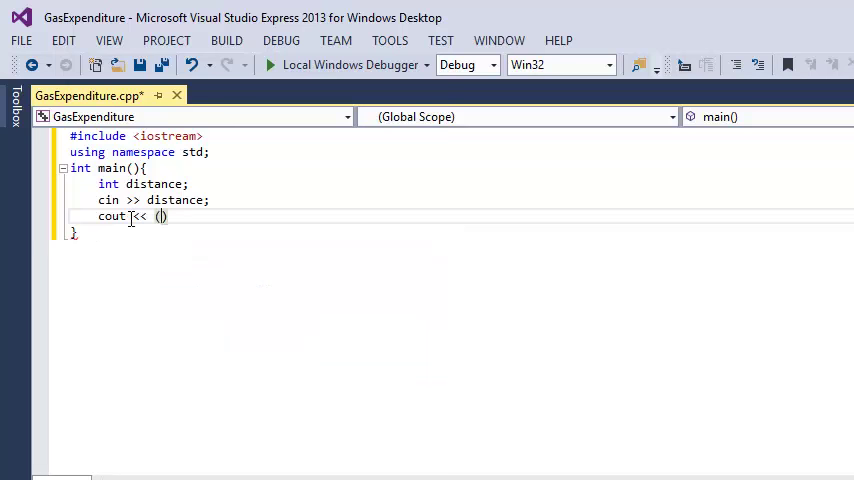
pyautogui.write('distac')
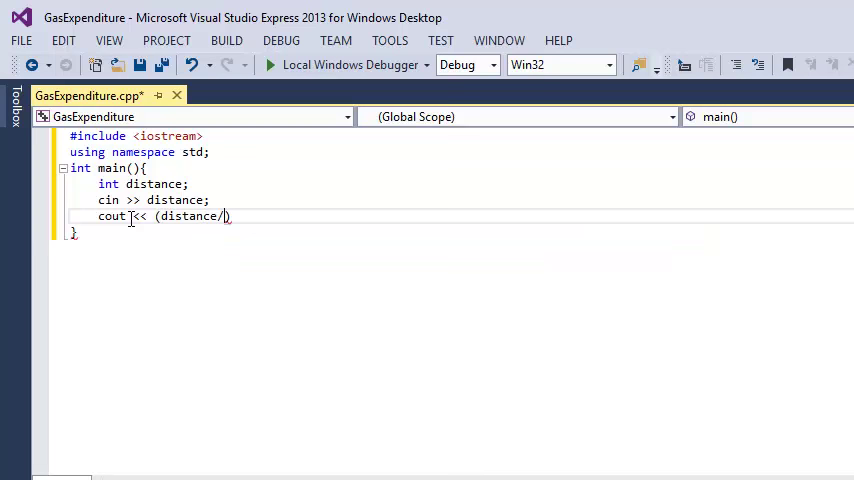
pyautogui.write('100')
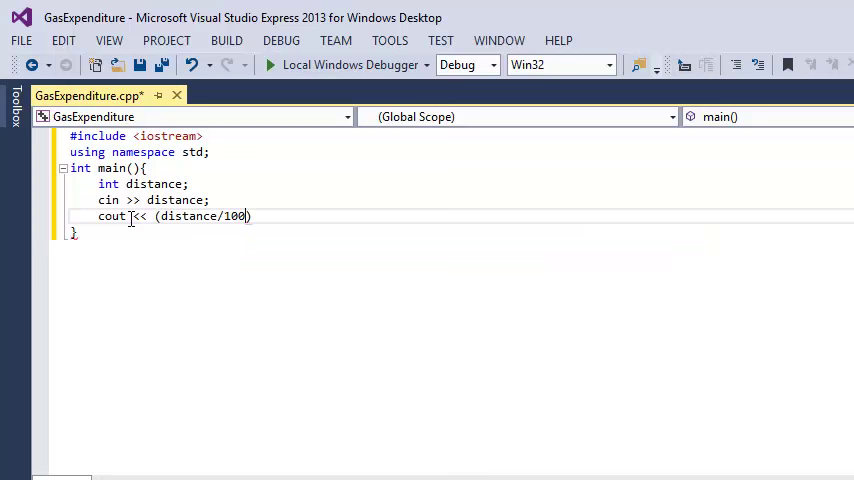
pyautogui.write('*5')
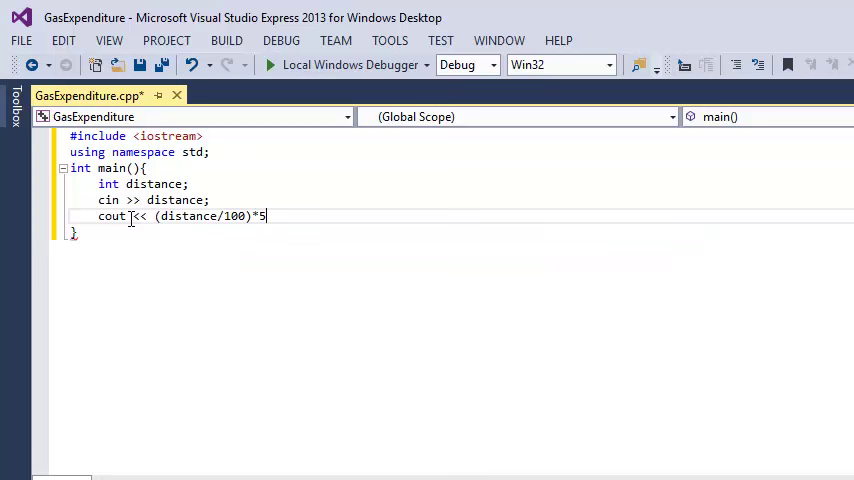
pyautogui.write('*1.8')
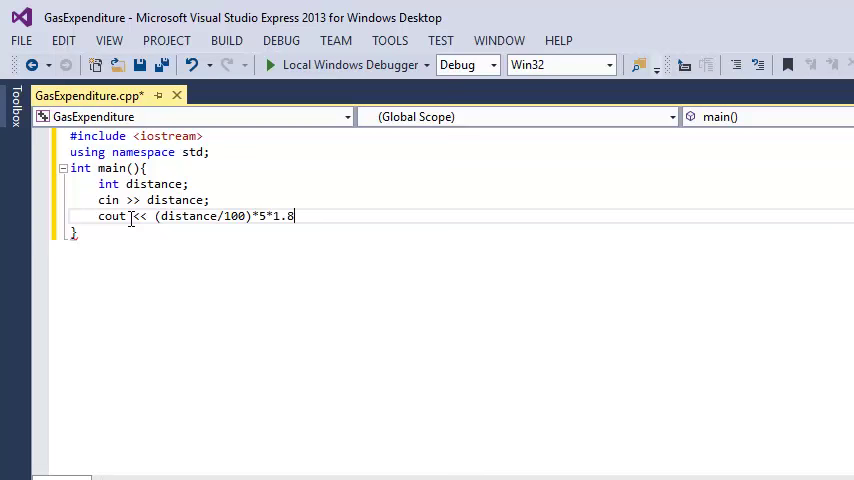
pyautogui.write('<< "')
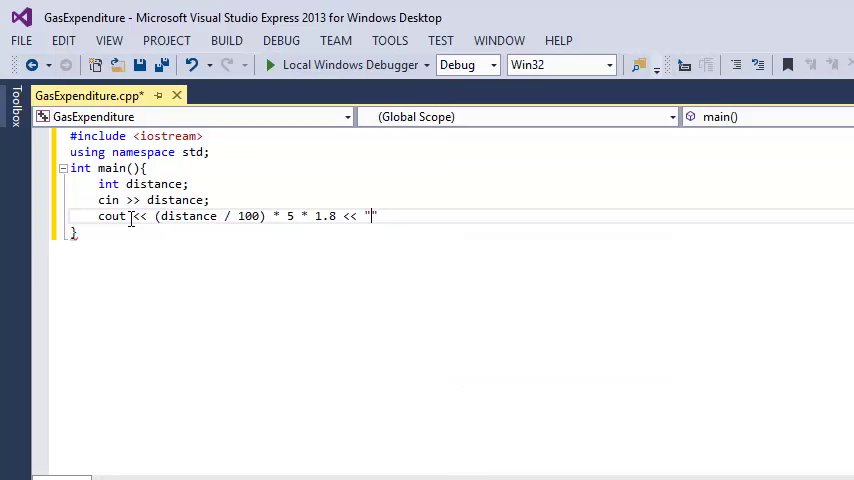
pyautogui.write('KM')
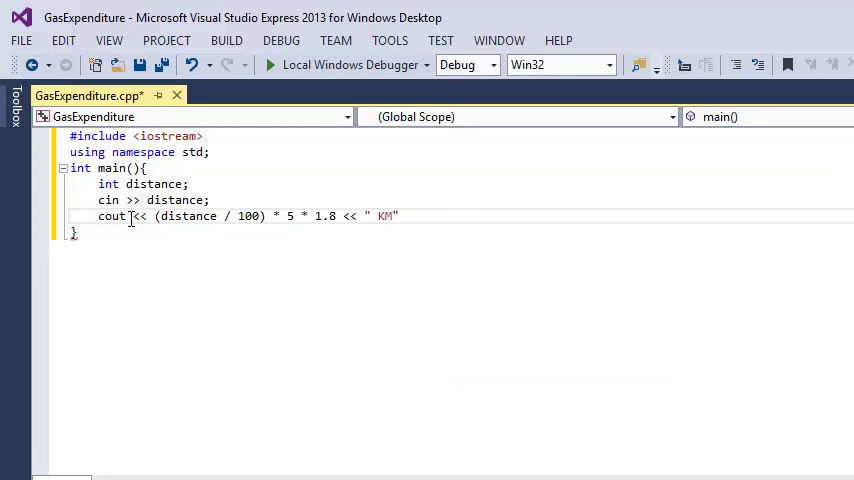
pyautogui.write('<<en')
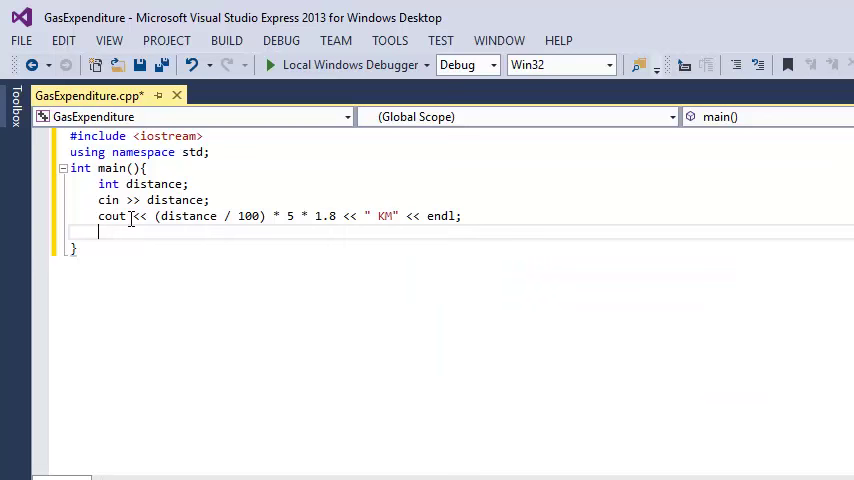
pyautogui.write('return')
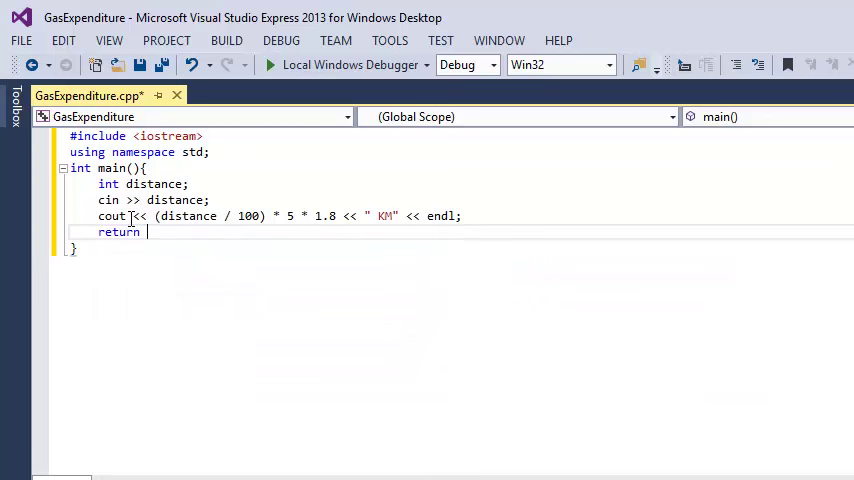
pyautogui.write('0;')
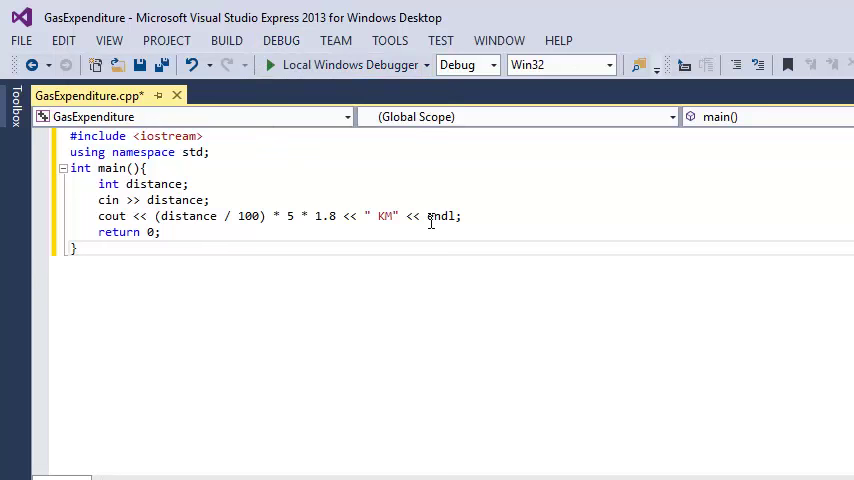
# Step: Insert system("PAUSE") above return 0 and inspect the missing-semicolon error
pyautogui.press('enter')
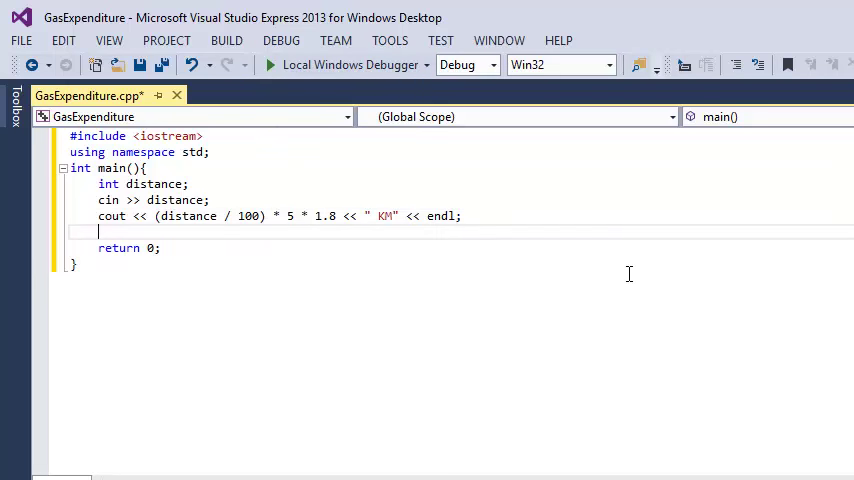
pyautogui.write('sys')
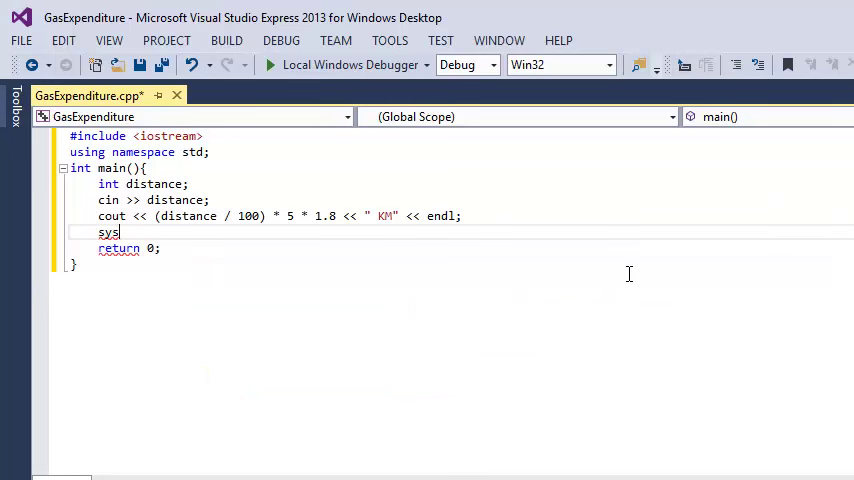
pyautogui.write('tem()')
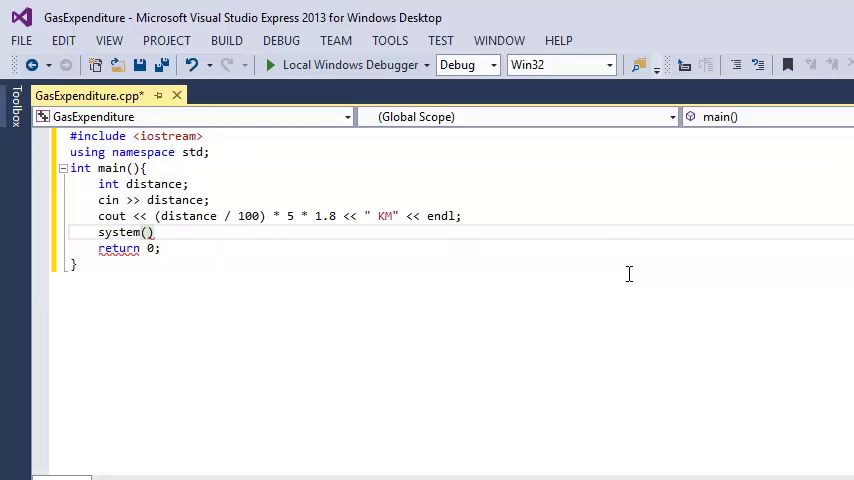
pyautogui.write('"')
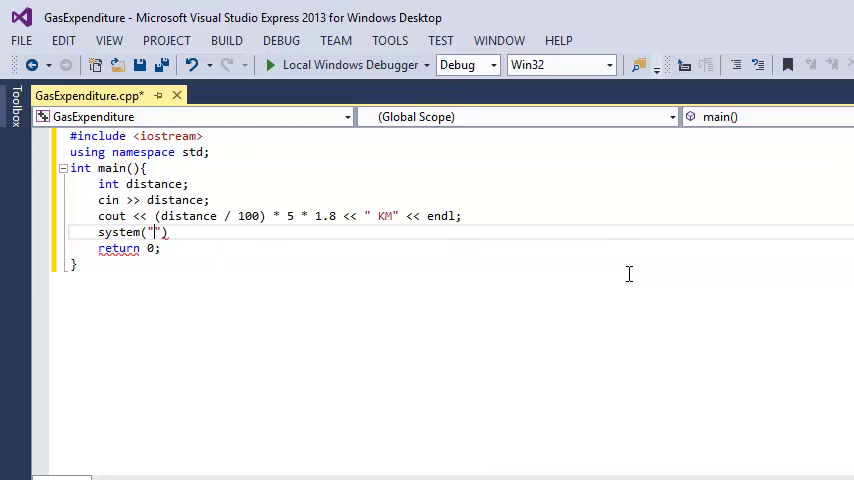
pyautogui.write('PAUSE')
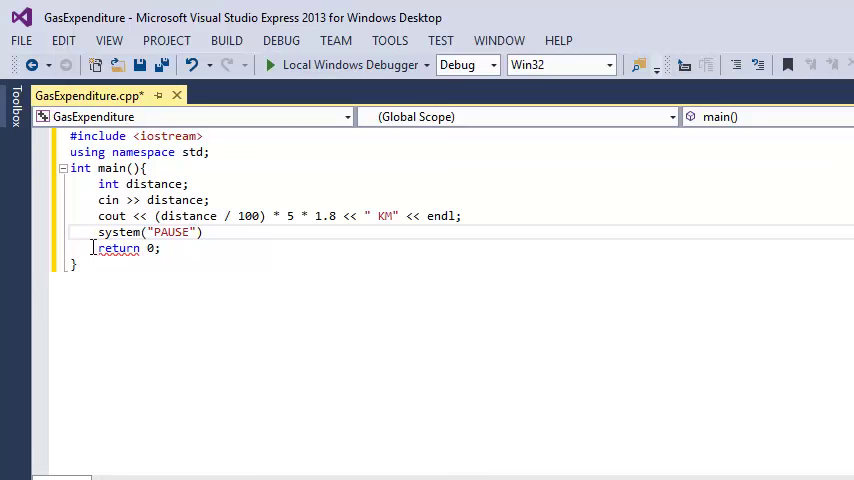
pyautogui.doubleClick(118, 248)
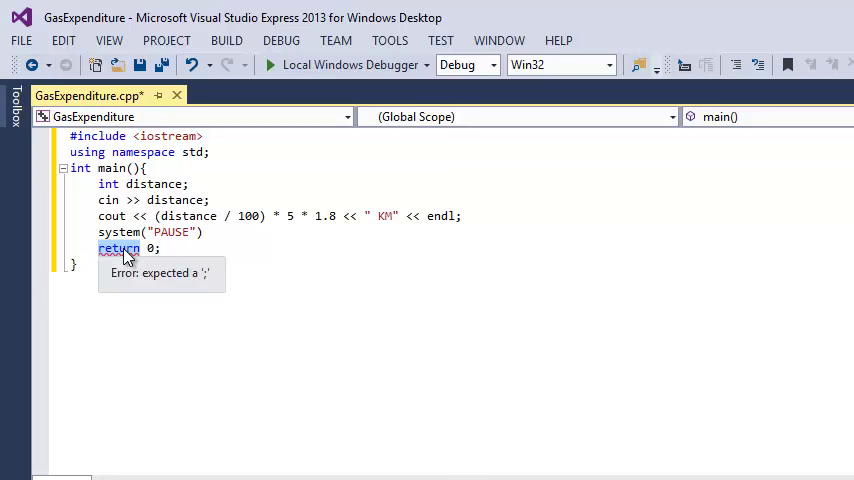
pyautogui.moveTo(168, 240)
pyautogui.write('500')
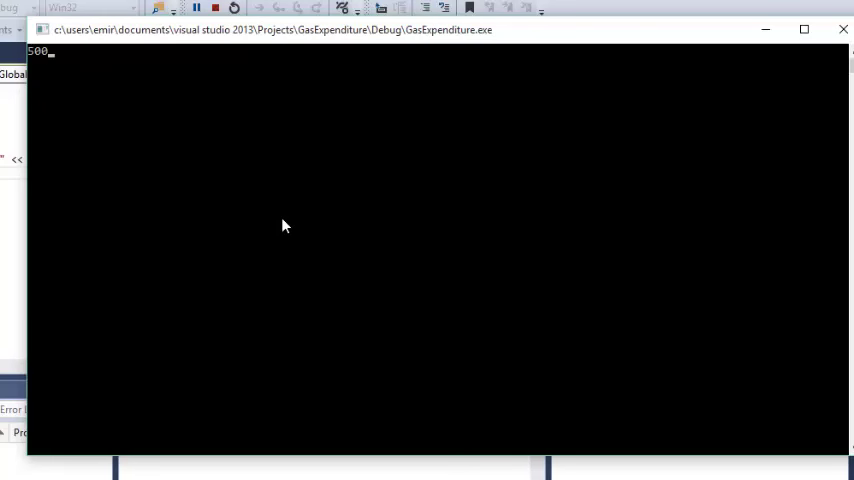
# Step: Submit distance 500 in the console, see 45 KM, and dismiss the pause prompt
pyautogui.press('enter')
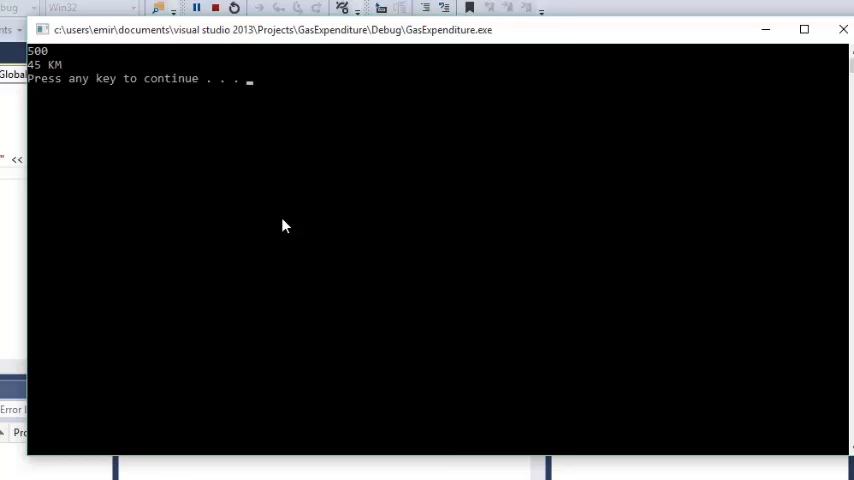
pyautogui.press('enter')
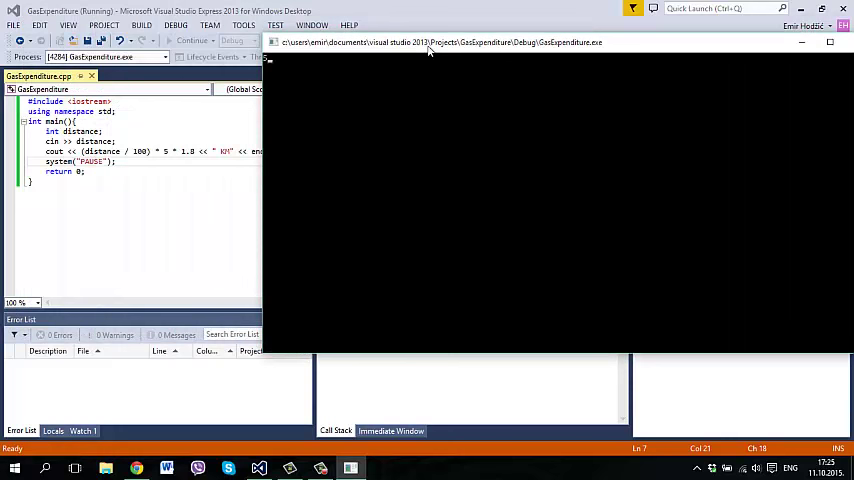
# Step: Enter 99 as the distance, let the run finish, and select the distance variable
pyautogui.write('99')
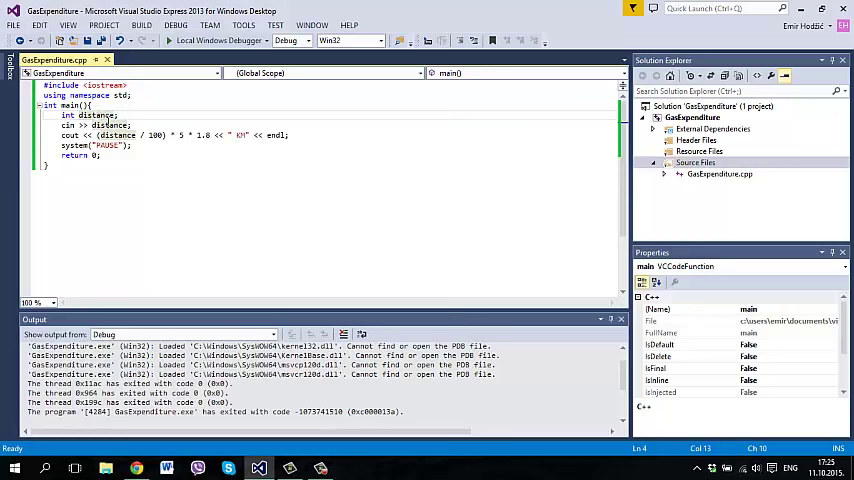
pyautogui.doubleClick(108, 134)
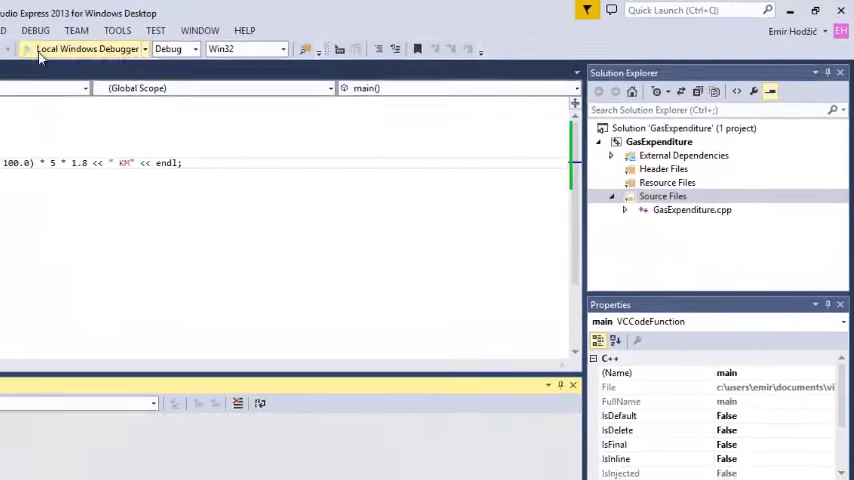
# Step: Run the program with distance 99, get 8.91 KM, and close the console window
pyautogui.click(88, 48)
pyautogui.write('599')
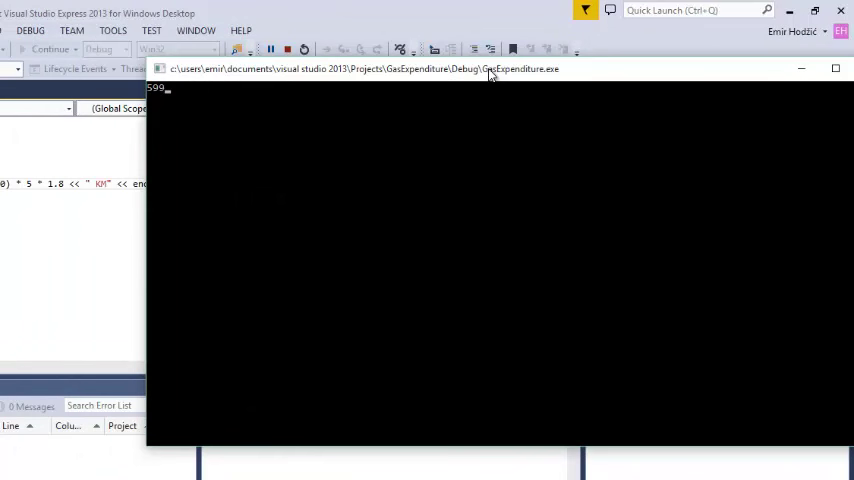
pyautogui.press('enter')
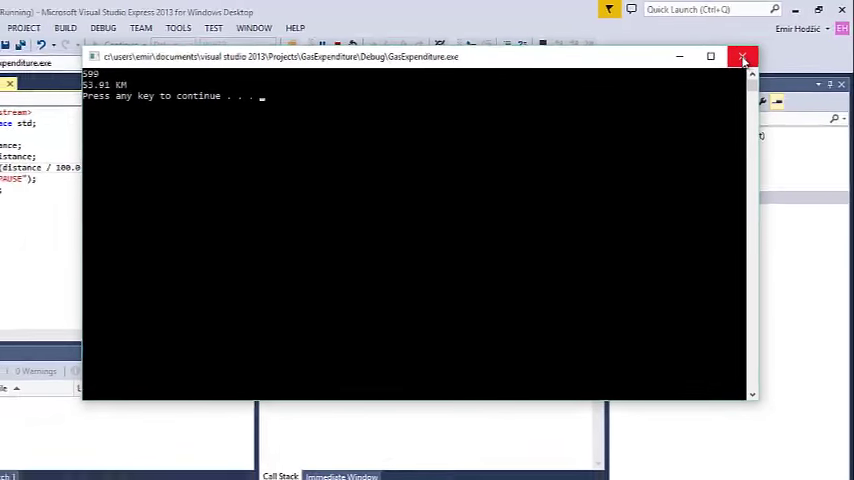
pyautogui.click(744, 56)
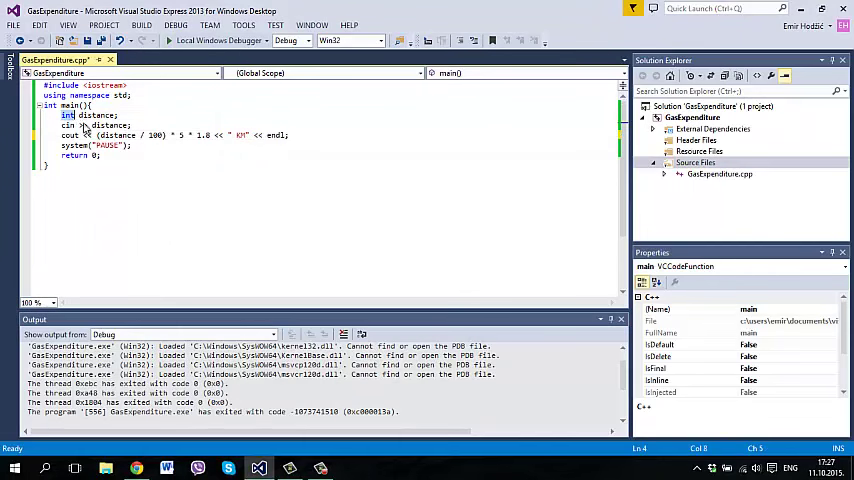
# Step: Declare distance as double with divisor 100 and run the program again
pyautogui.write('double')
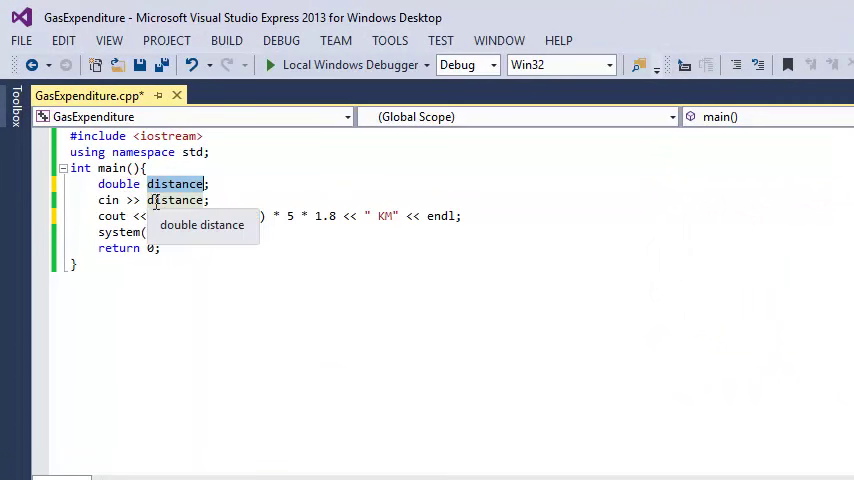
pyautogui.write('(distance / 100')
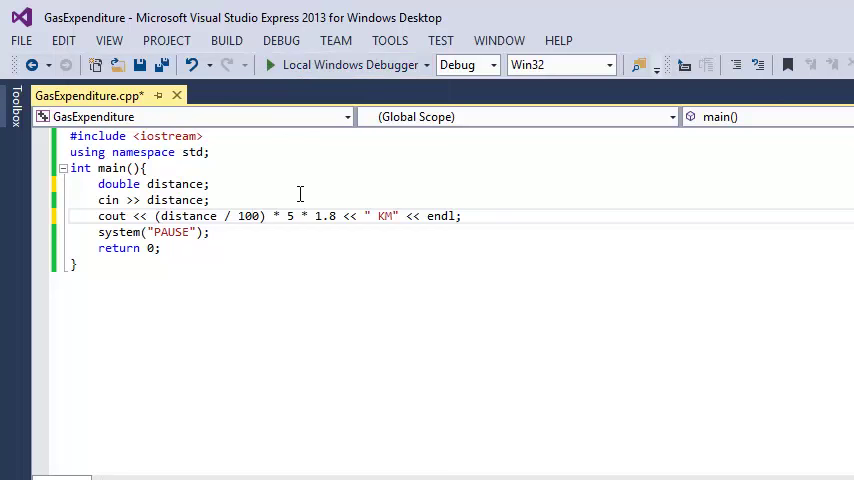
pyautogui.moveTo(352, 112)
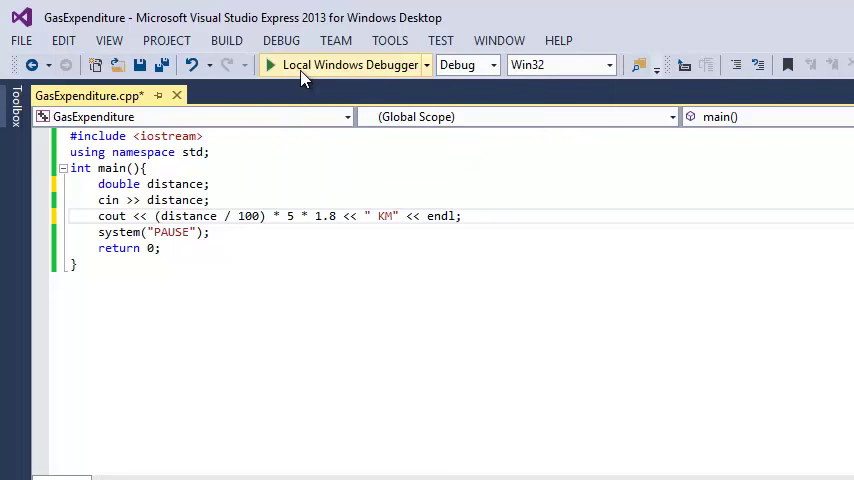
pyautogui.click(348, 64)
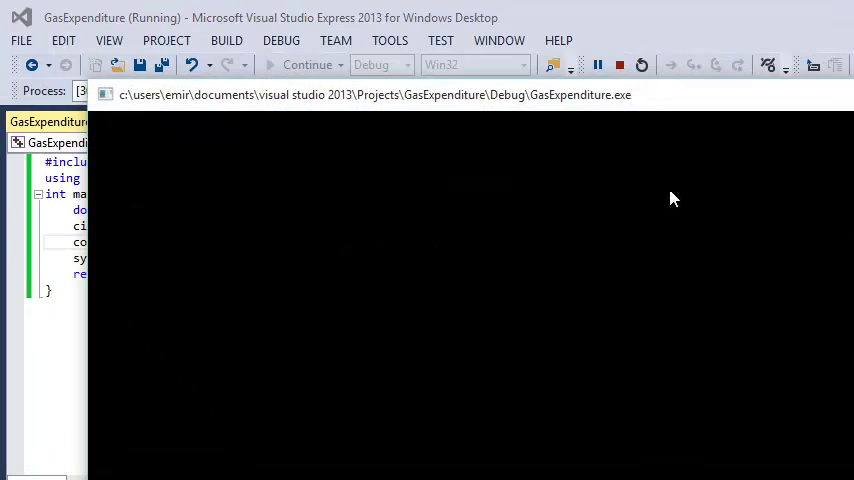